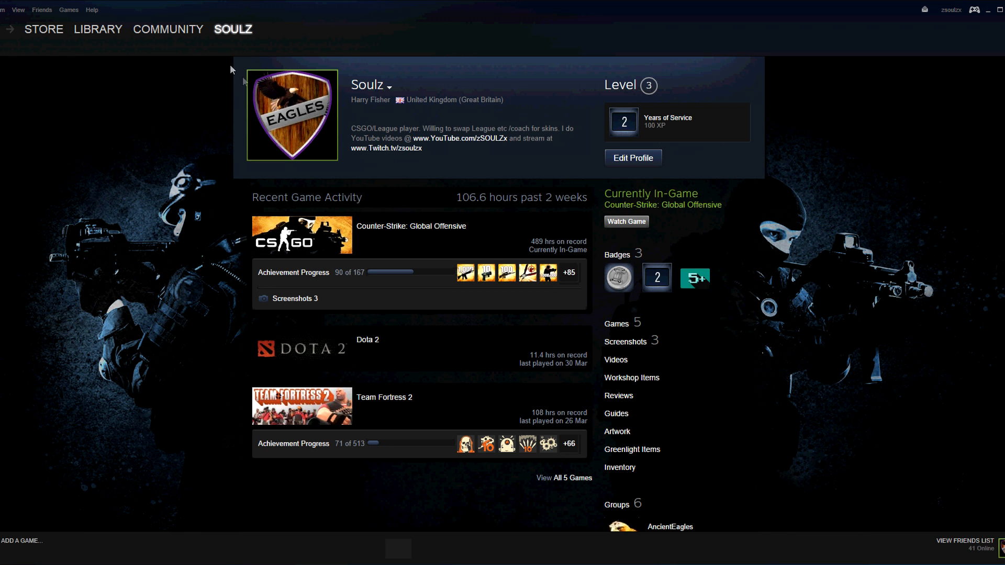
Show the games list in the Steam Library
click(98, 29)
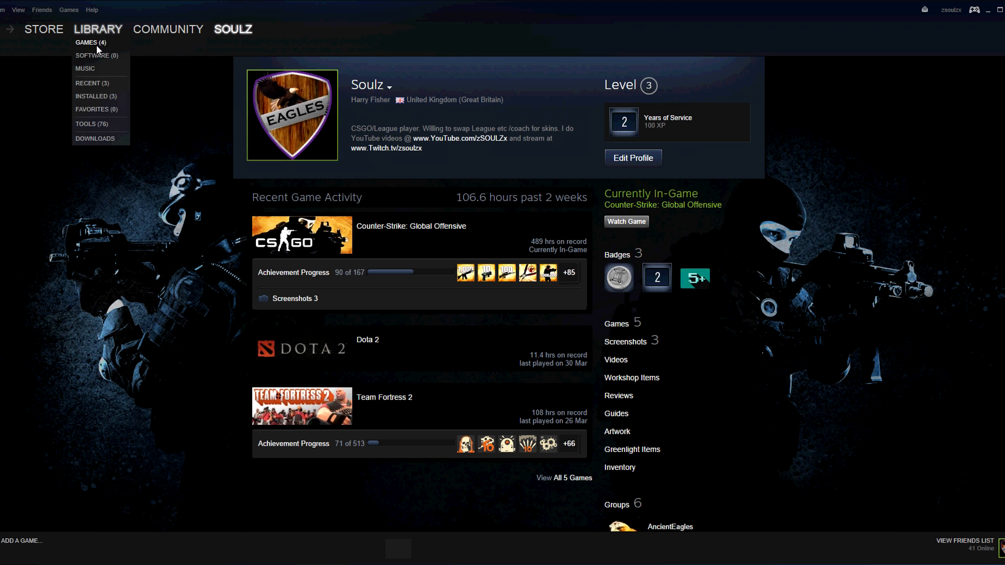
click(89, 42)
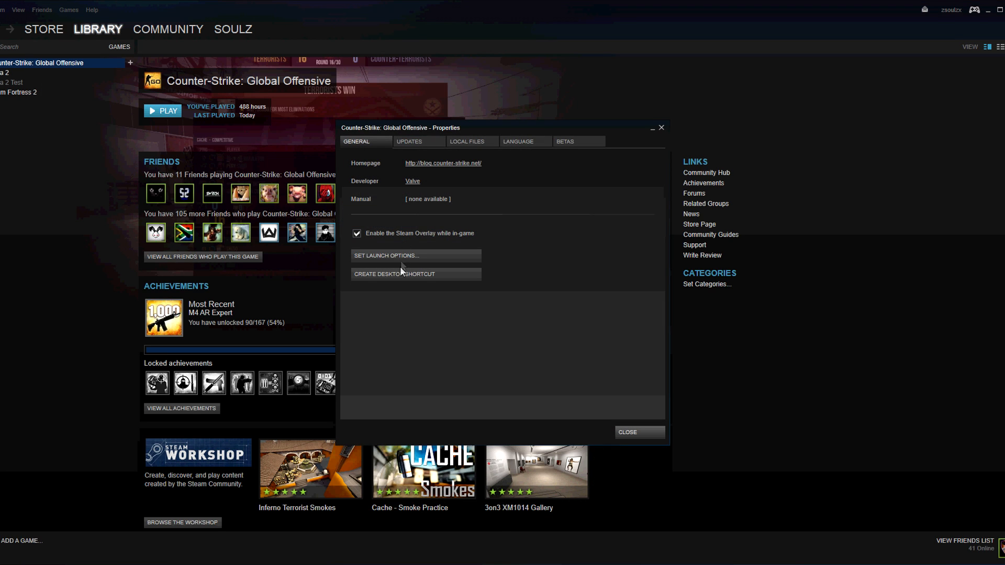
Add -tickrate 128 to the end of CS:GO's launch options
click(385, 256)
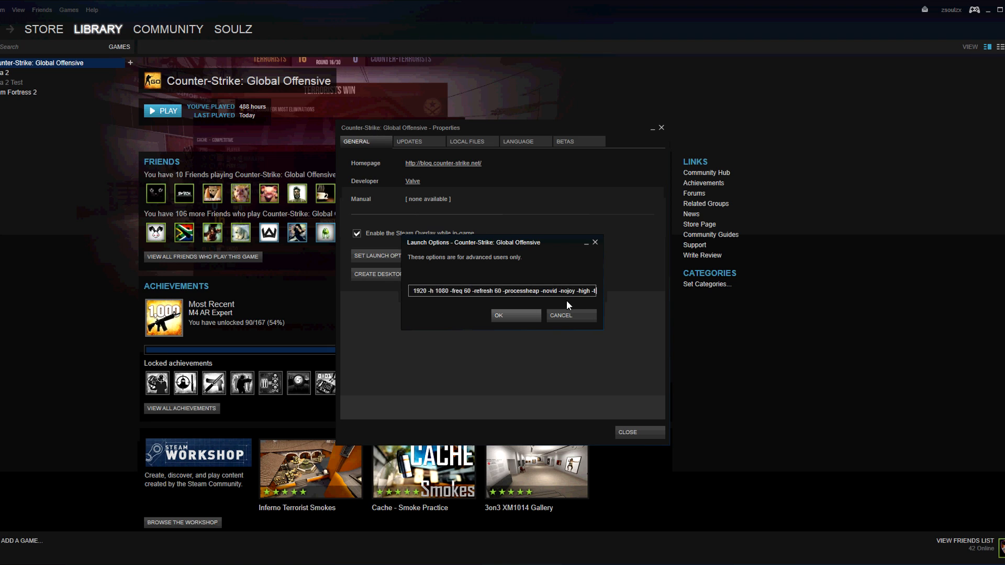
text(-tickrate 128 -threads)
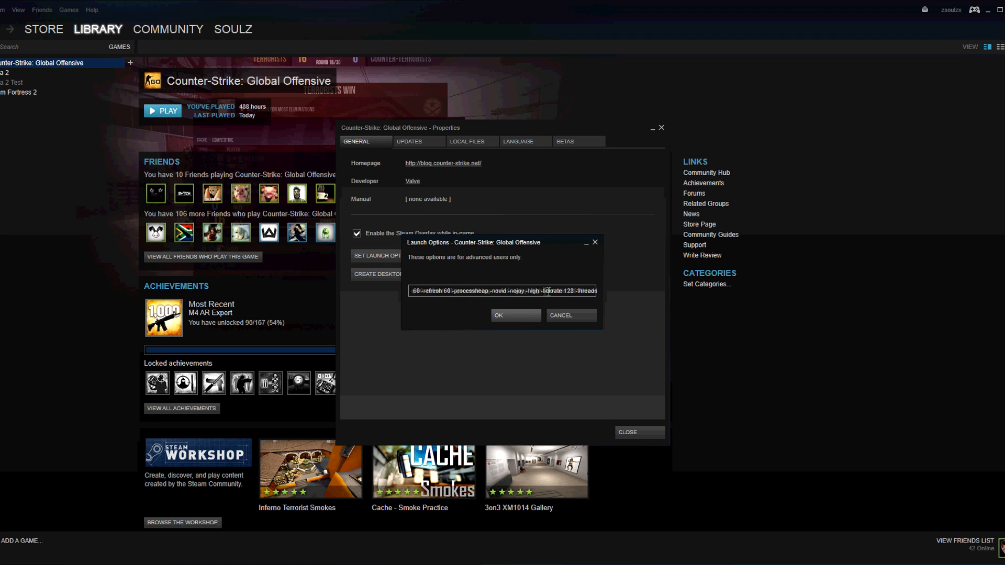
Extend the launch options with -threads 3 +mat_queue_mode 2 +exec autoexec
text(+mat_queue_mode 2 +exec autoexec cl_forcepreload 1)
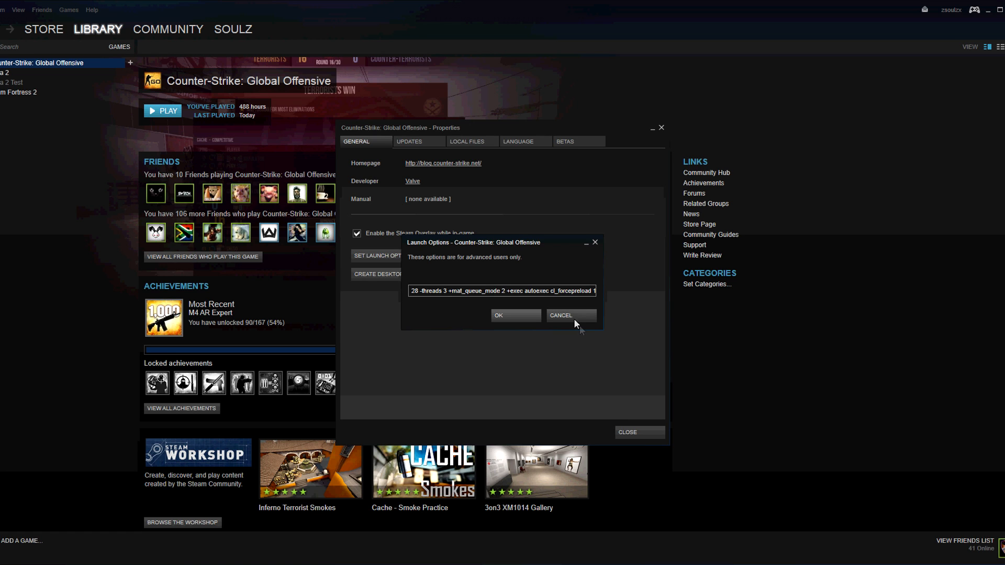
Close the launch options, switch to the running CS:GO and bring up its Options menu
click(569, 315)
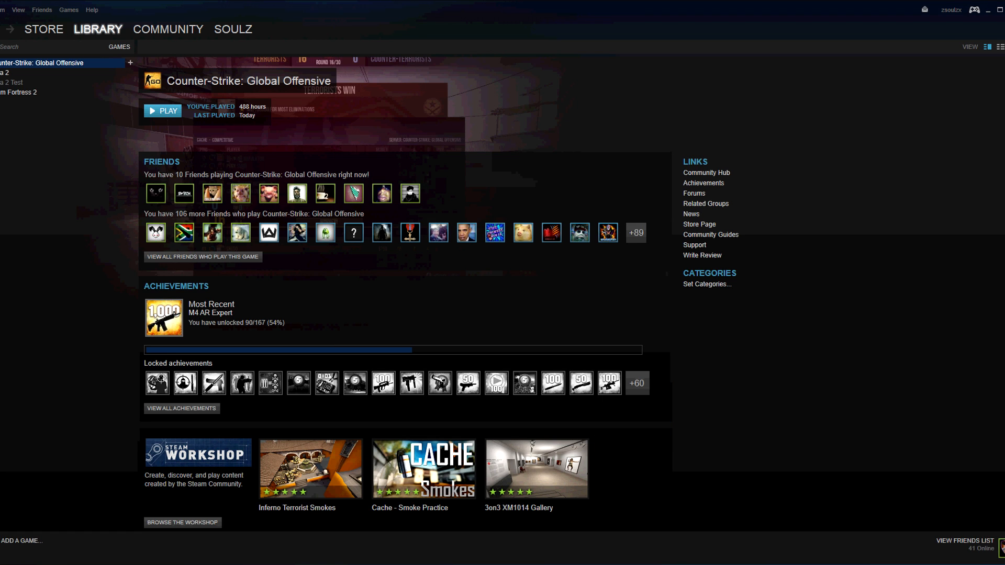
click(162, 110)
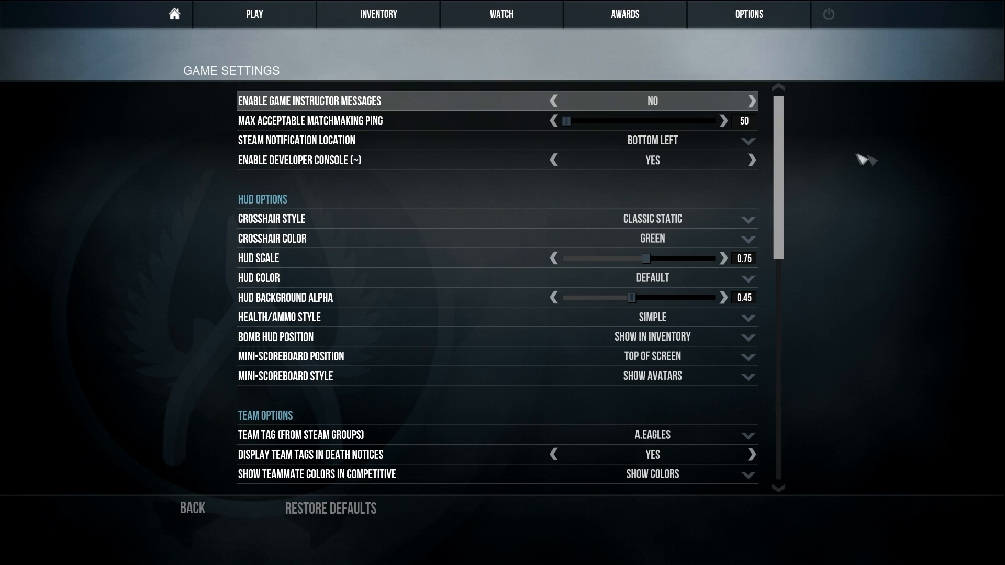
click(747, 14)
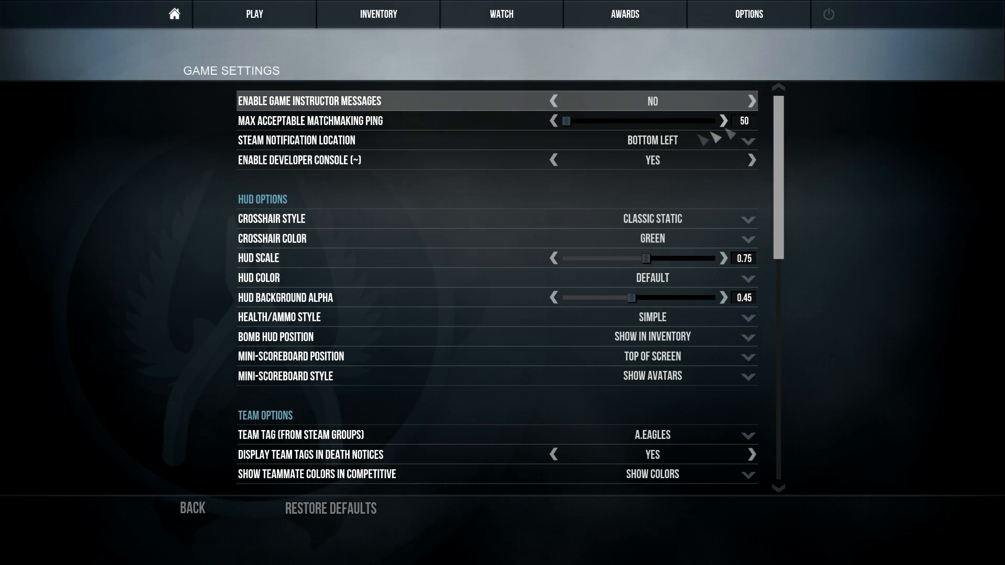
mouse_move(391, 161)
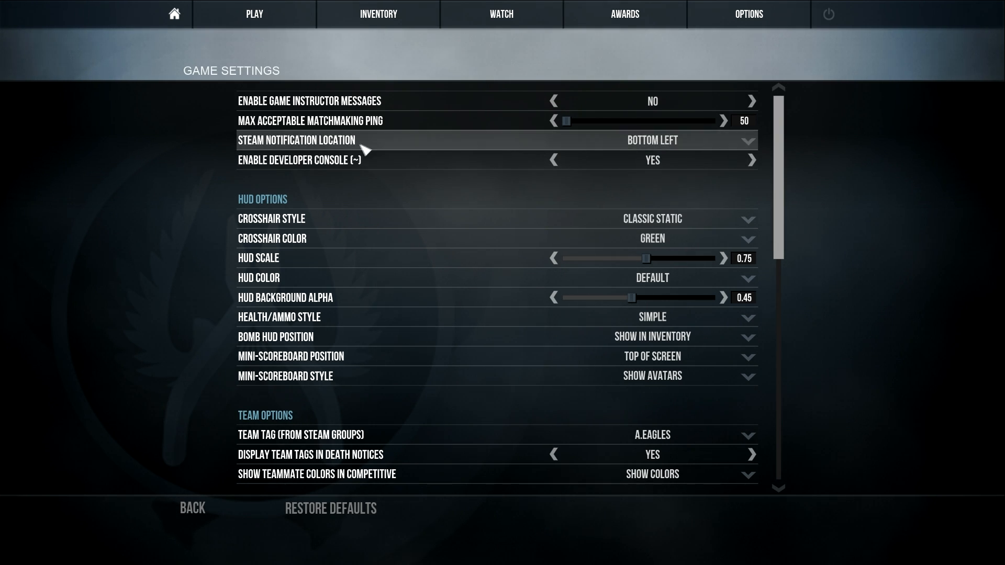
mouse_move(647, 164)
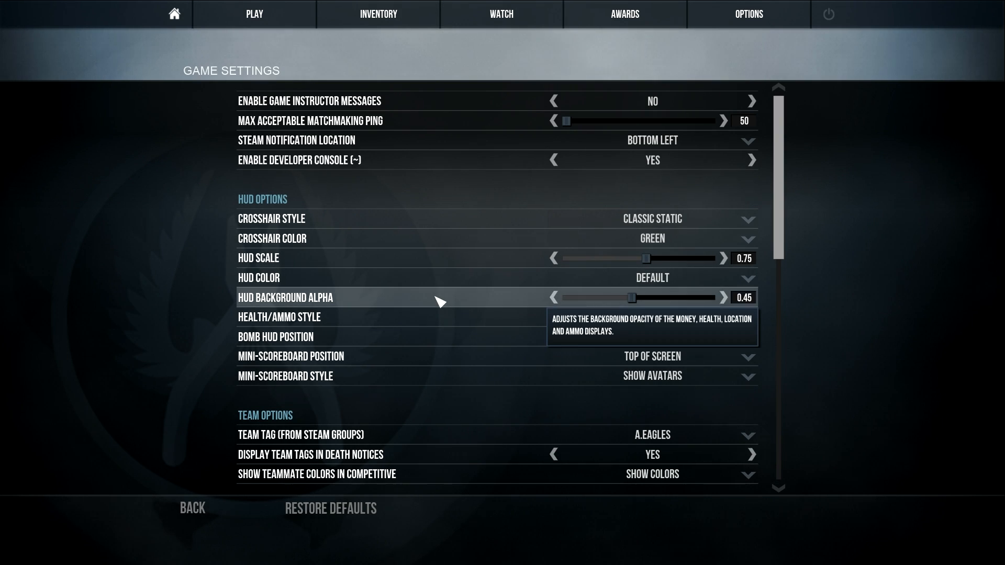
mouse_move(449, 270)
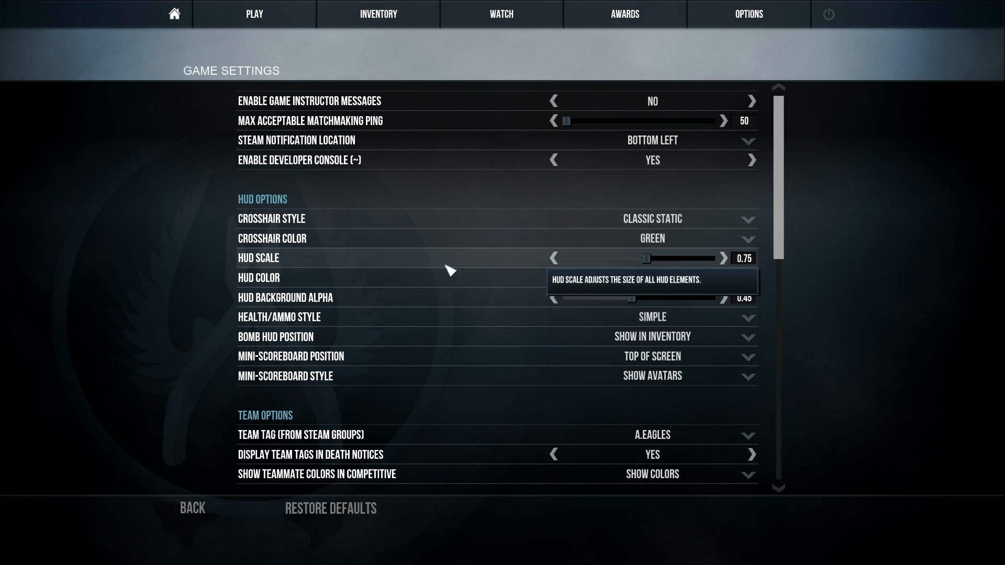
mouse_move(761, 259)
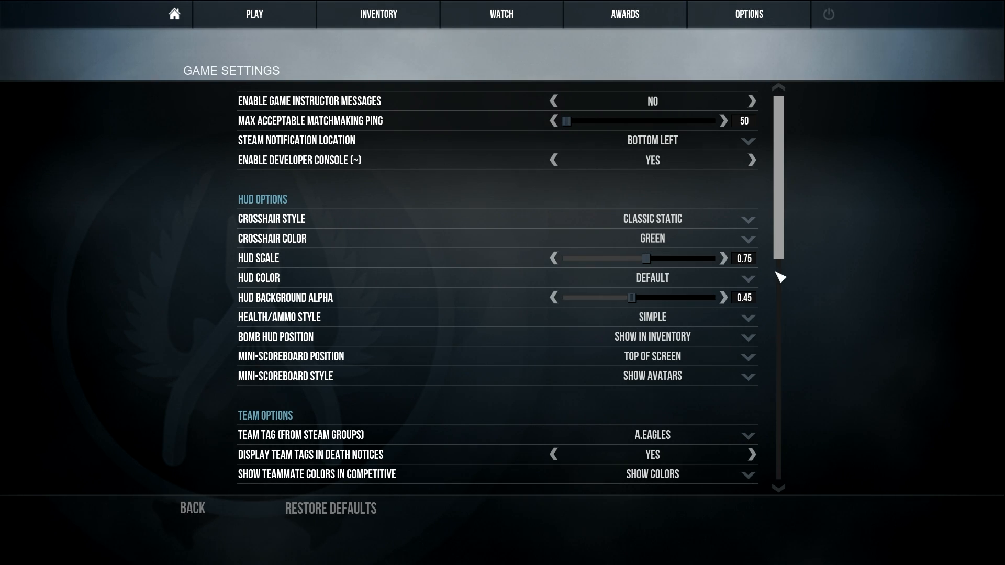
mouse_move(433, 320)
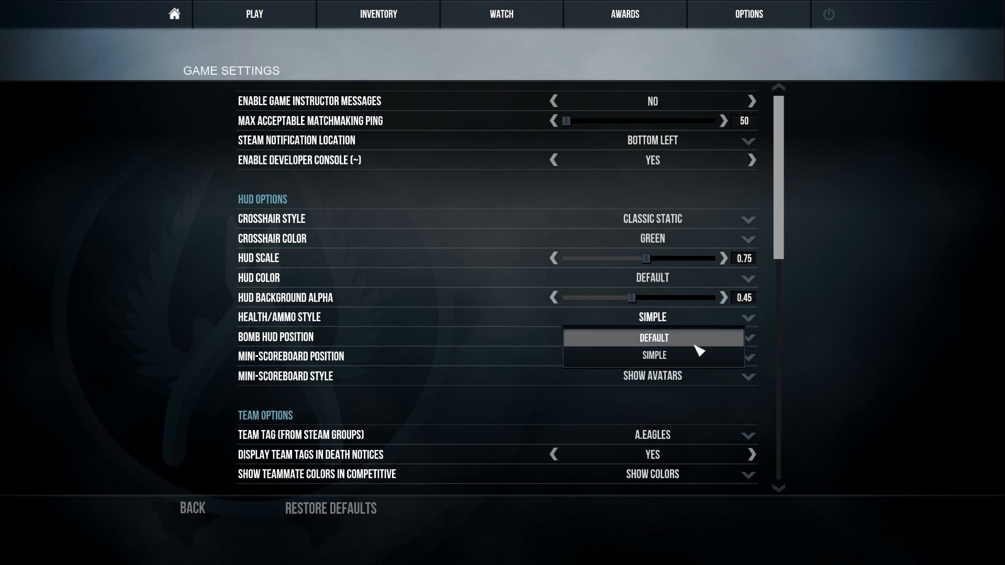
click(652, 337)
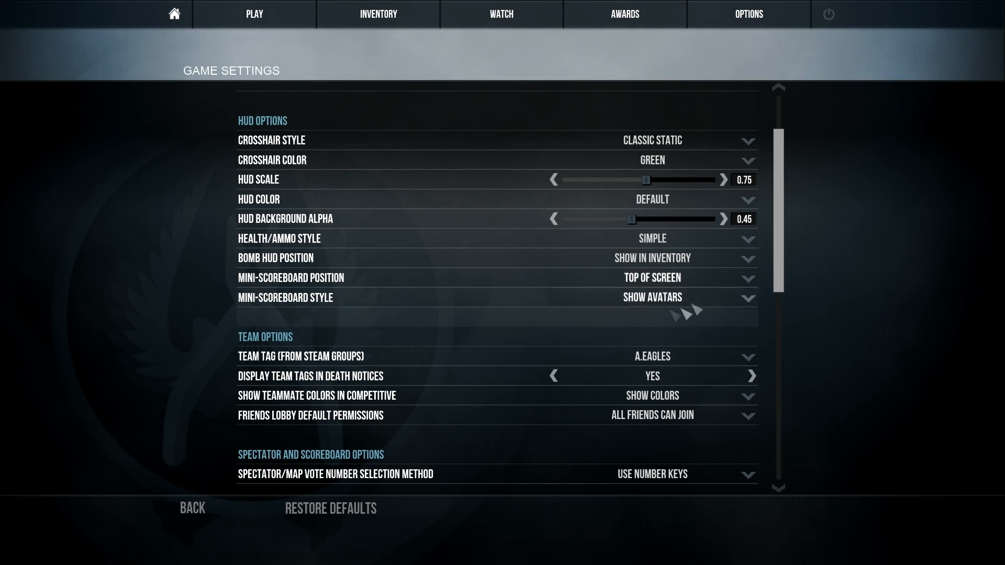
mouse_move(698, 356)
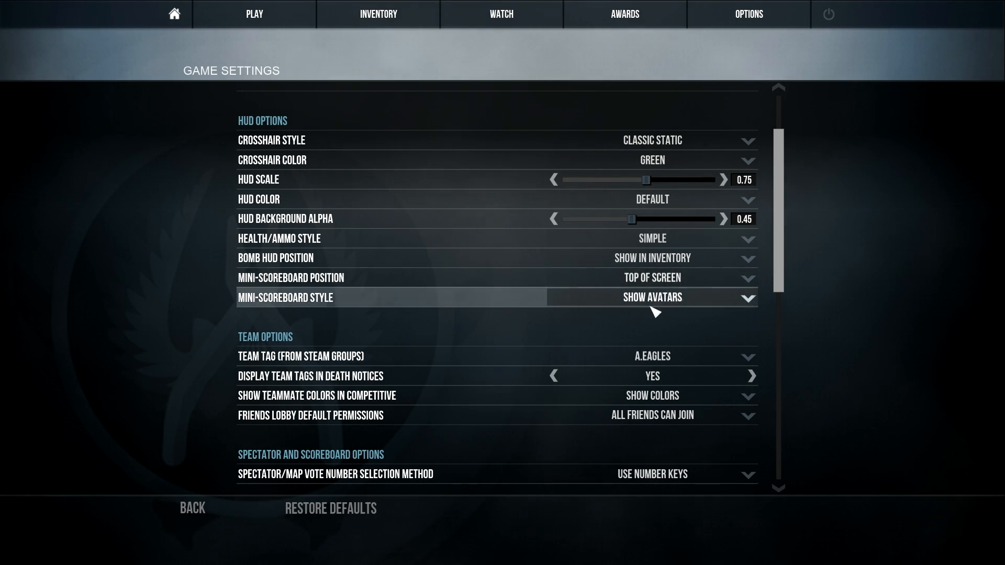
mouse_move(327, 258)
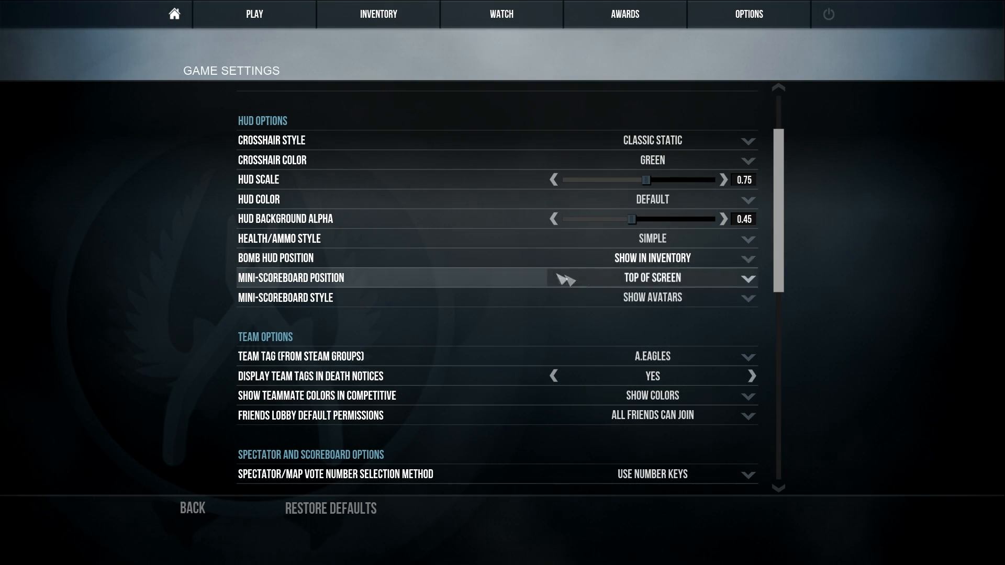
Set Display Team Tags in Death Notices to No
scroll(down, 3)
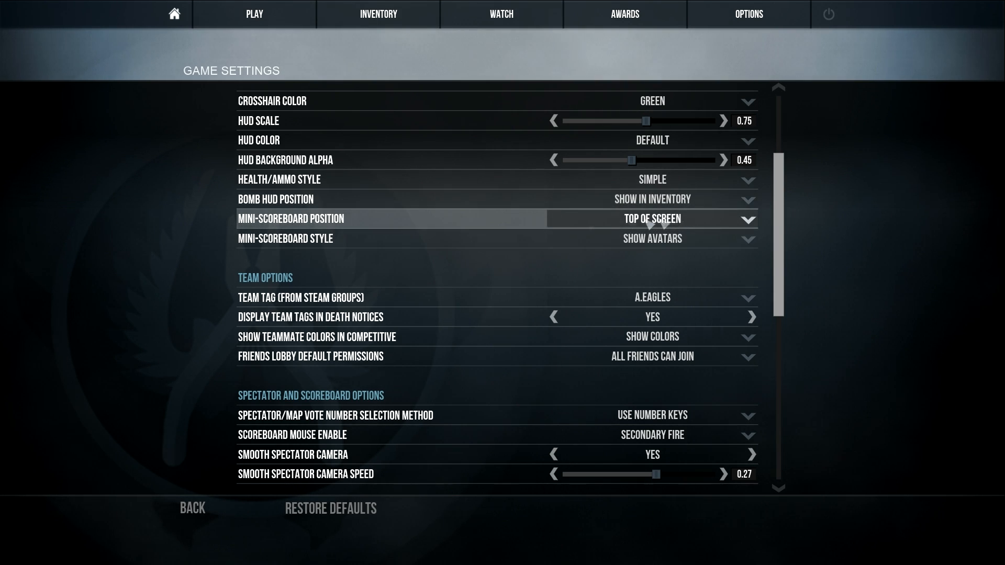
mouse_move(676, 252)
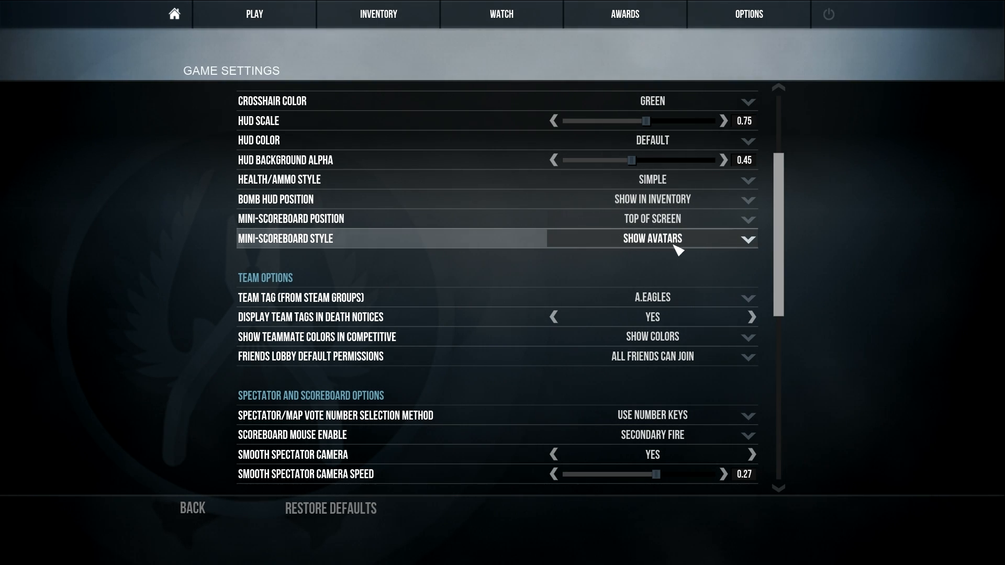
mouse_move(595, 303)
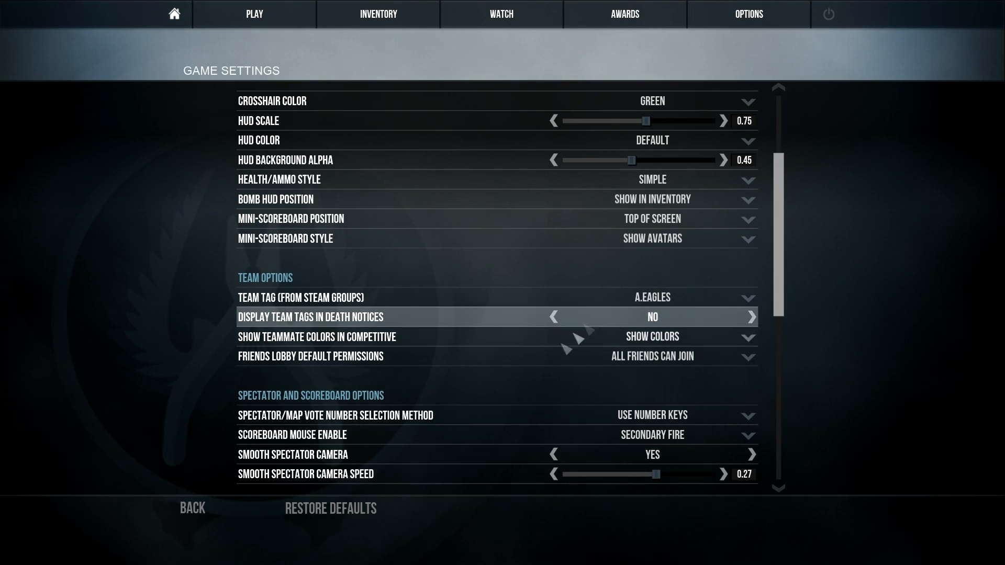
scroll(down, 3)
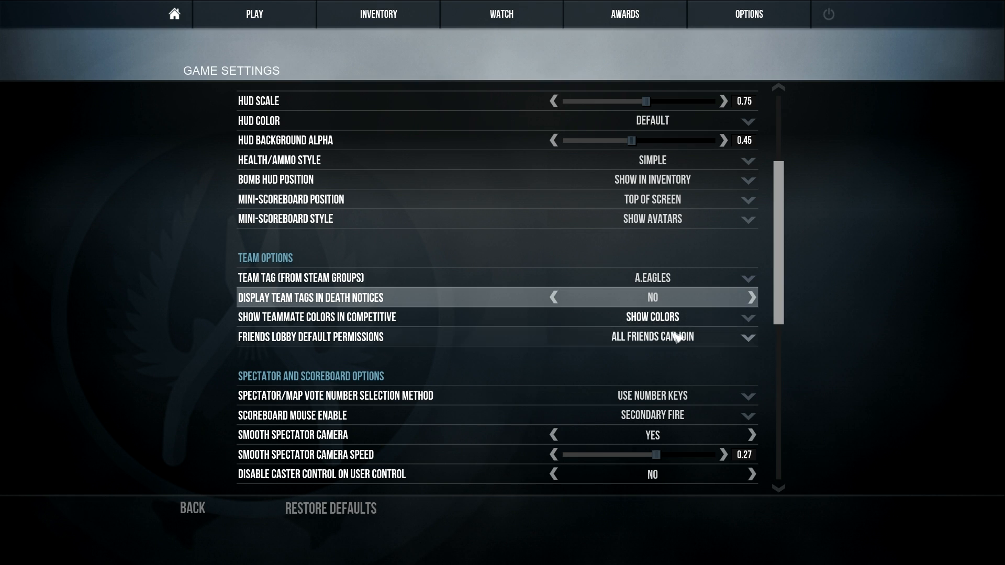
mouse_move(652, 316)
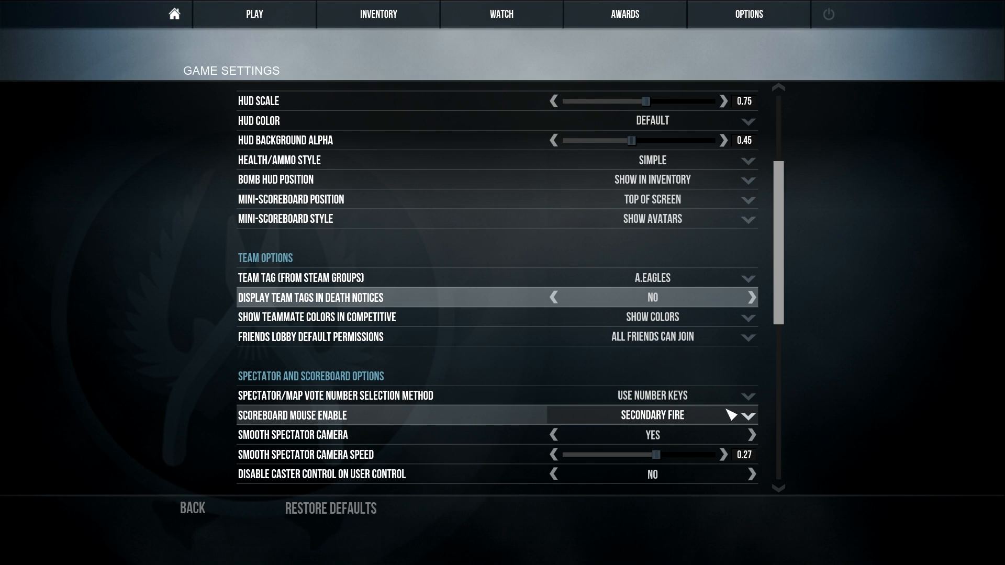
mouse_move(393, 347)
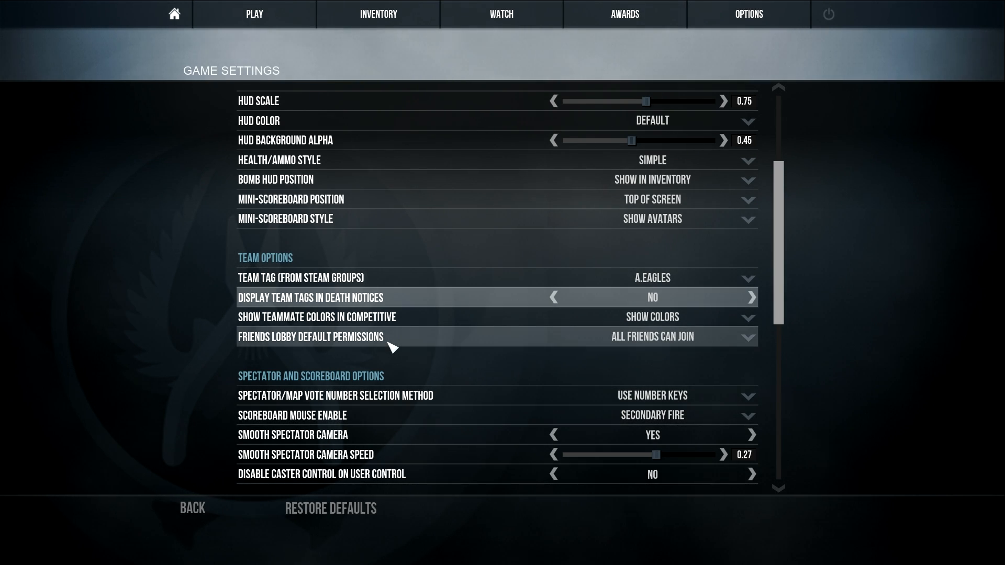
click(652, 336)
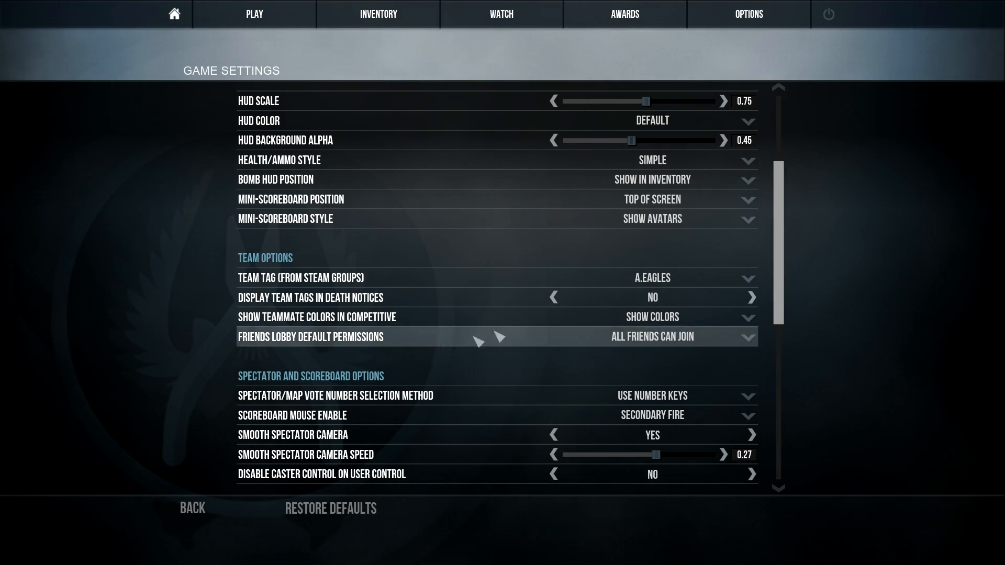
mouse_move(621, 316)
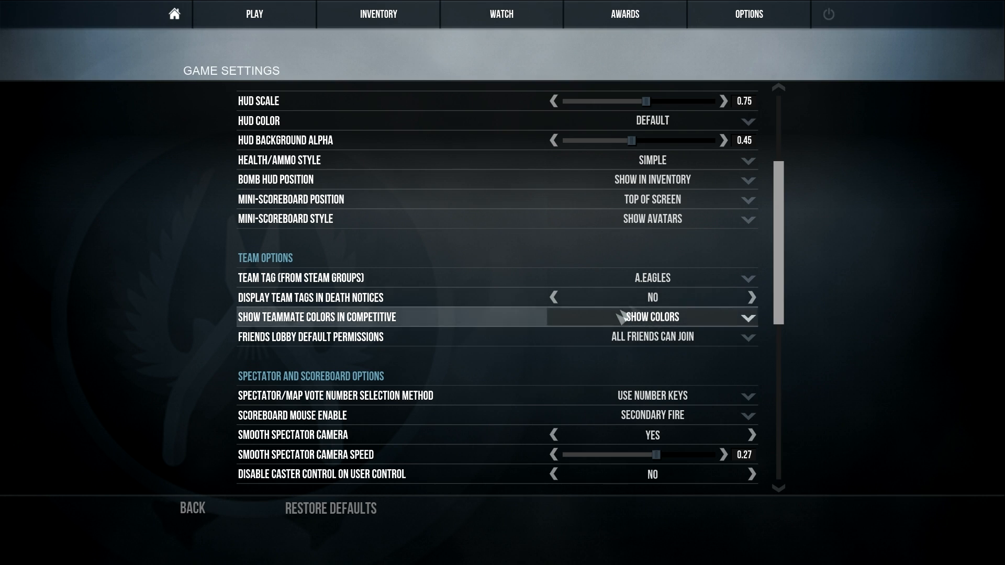
mouse_move(909, 371)
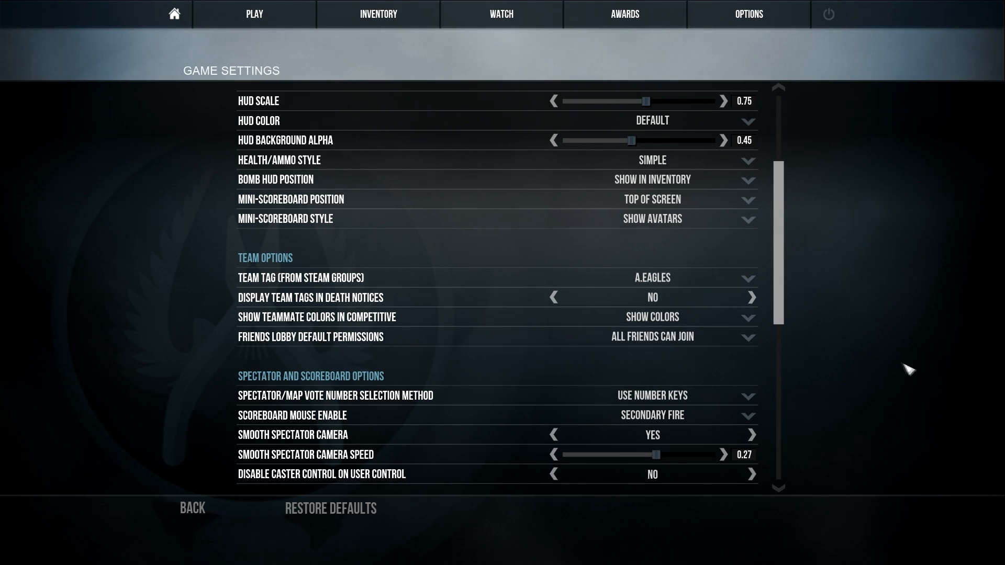
scroll(down, 3)
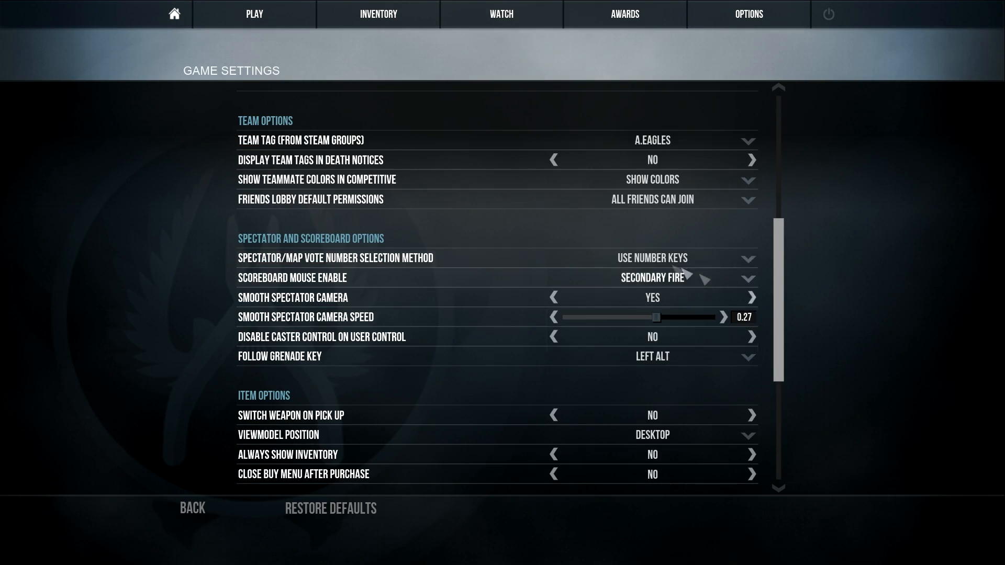
mouse_move(295, 258)
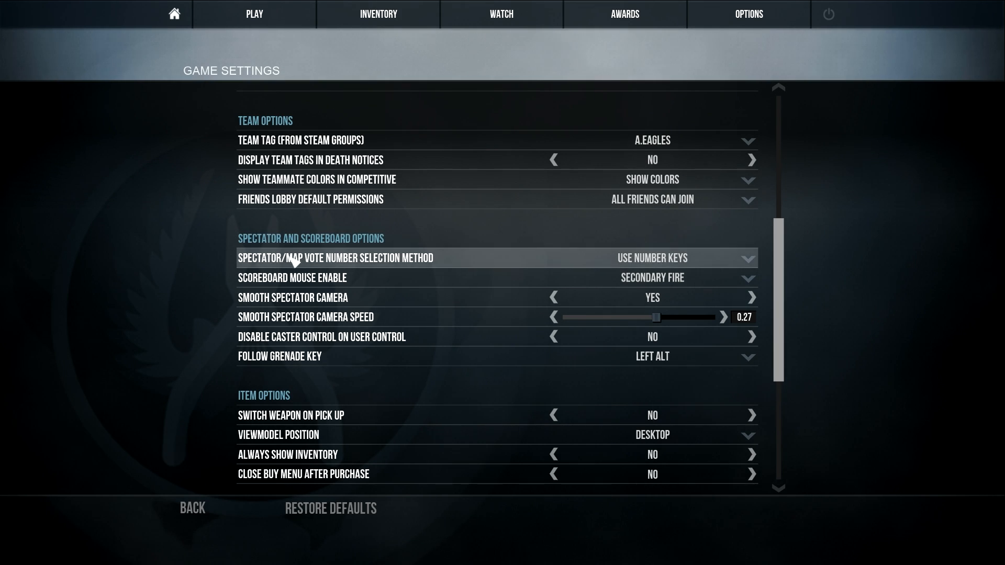
mouse_move(346, 335)
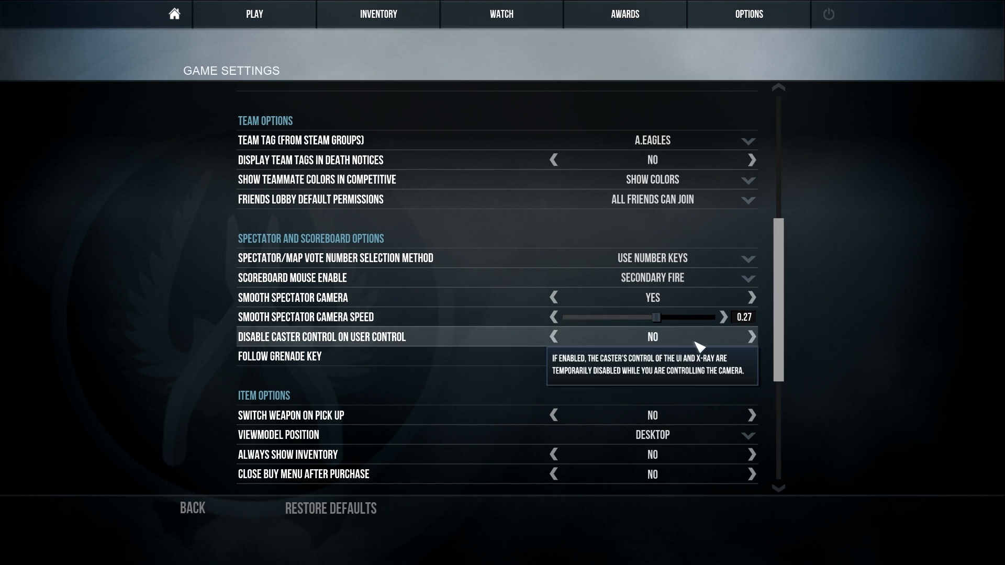
scroll(down, 3)
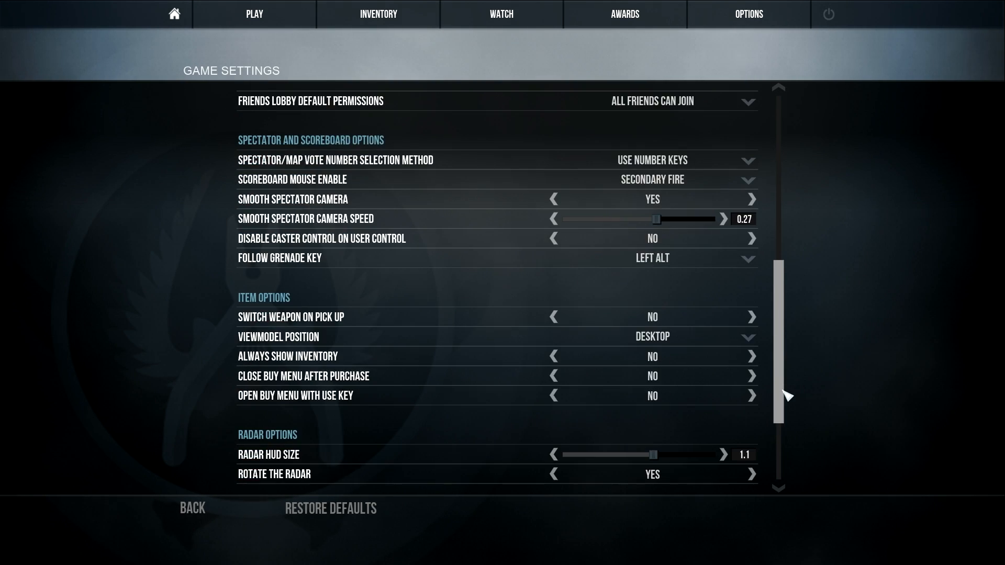
scroll(down, 3)
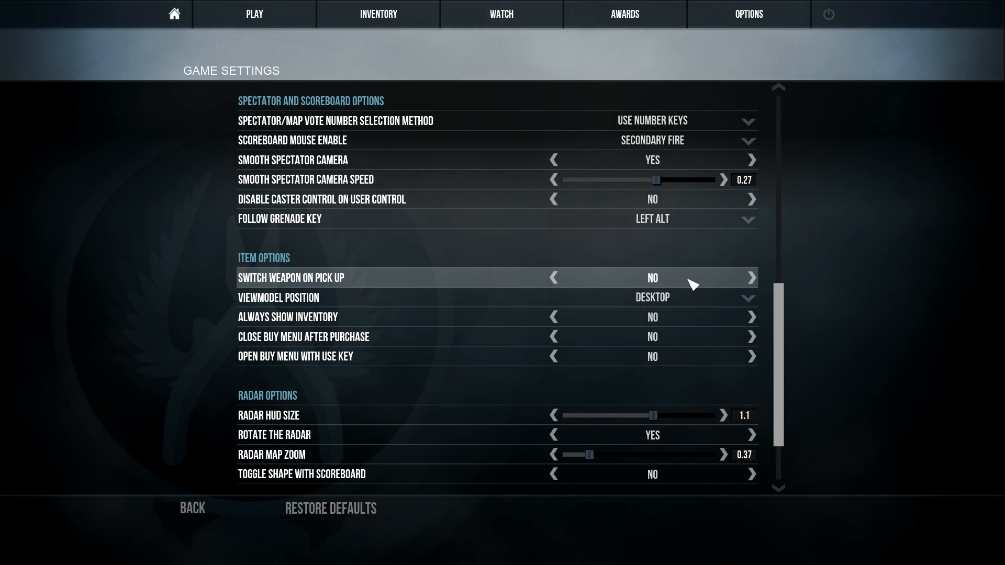
mouse_move(674, 295)
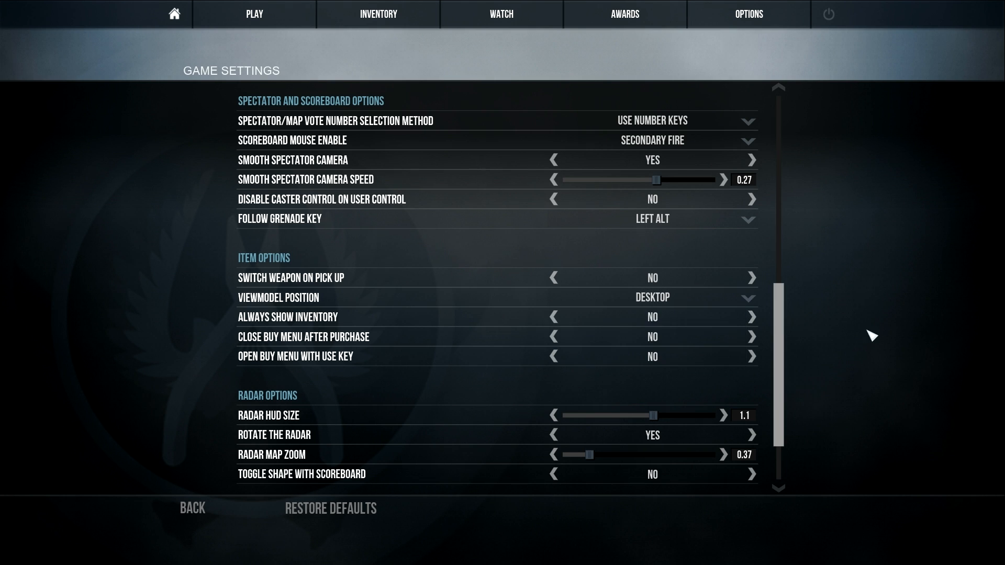
mouse_move(377, 372)
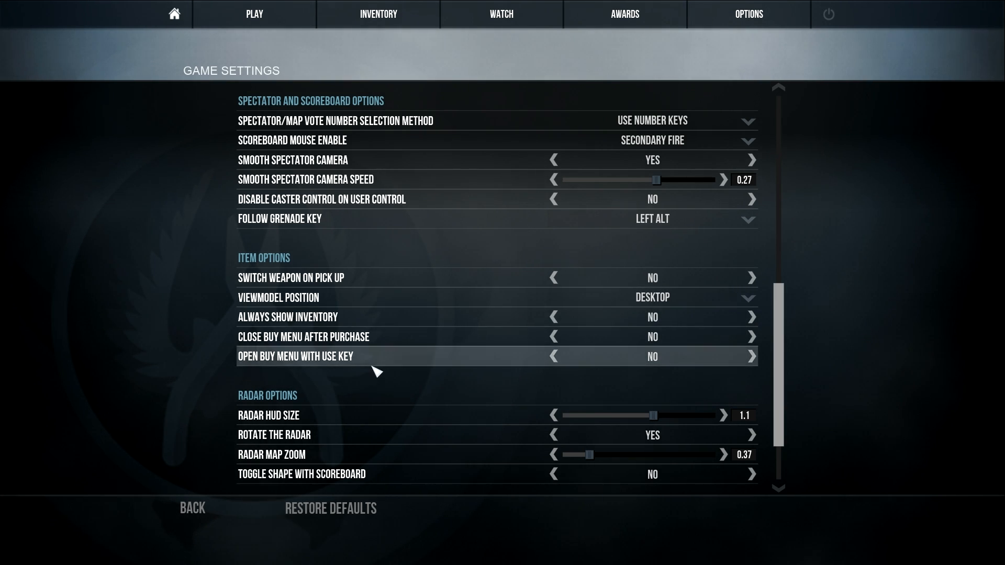
scroll(down, 3)
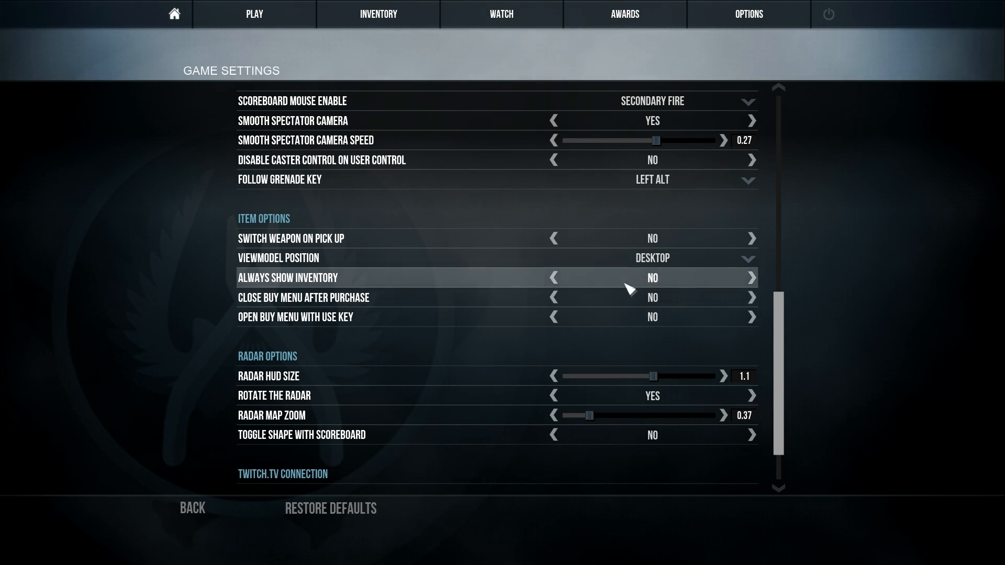
mouse_move(358, 334)
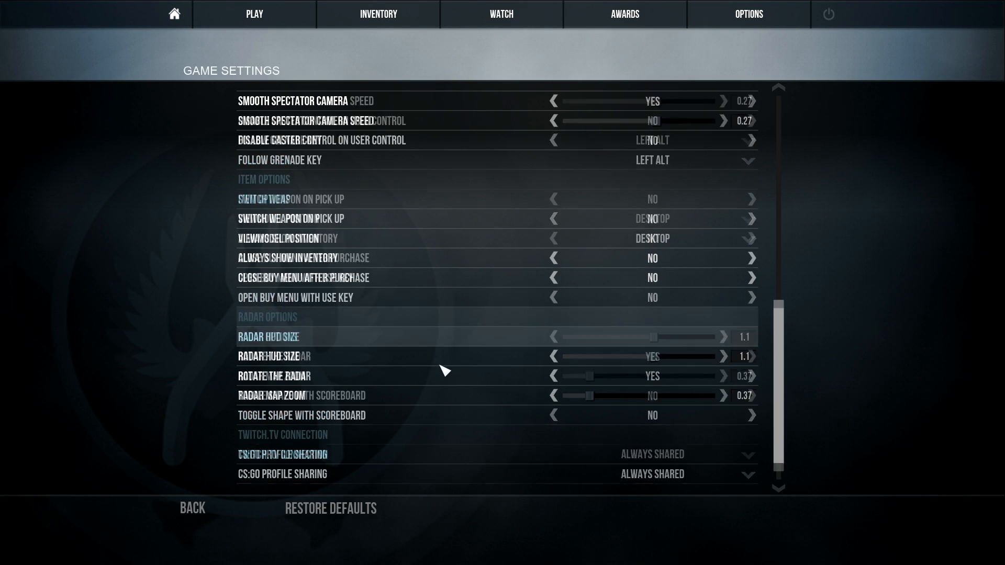
Return to the top of Game Settings and show the Options list of settings pages
scroll(down, 3)
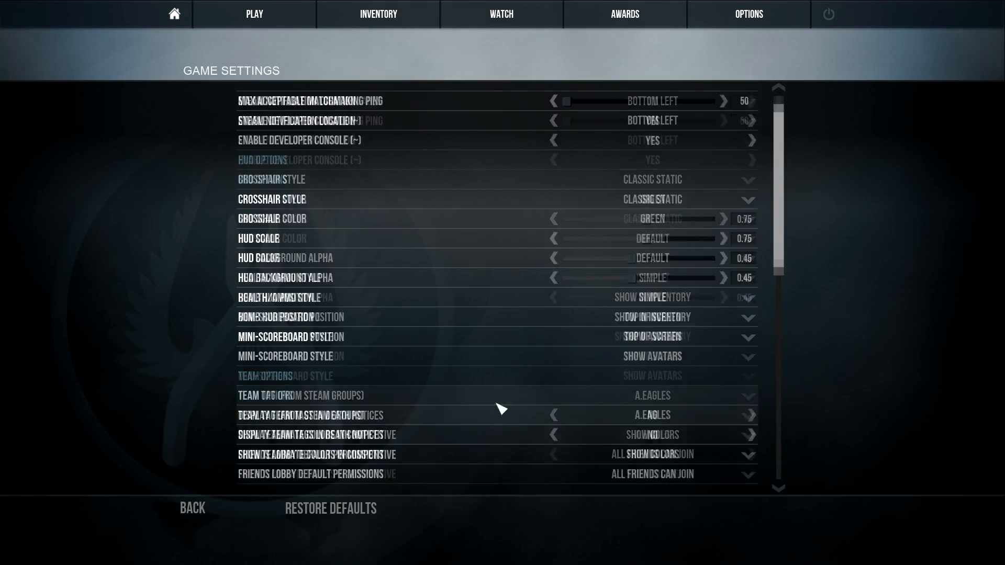
click(747, 13)
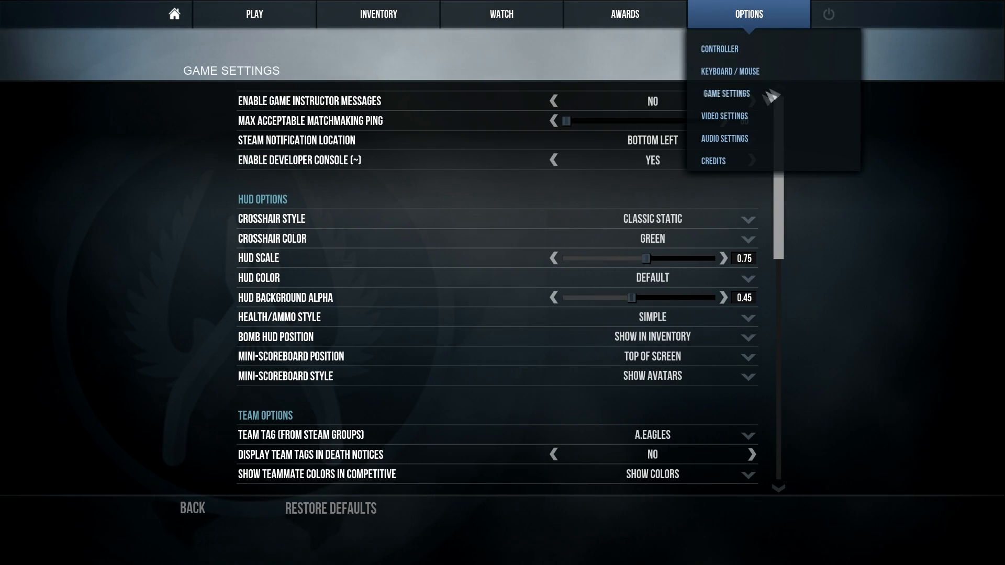
In Video Settings, set Model/Texture Detail to Medium and apply it
click(723, 116)
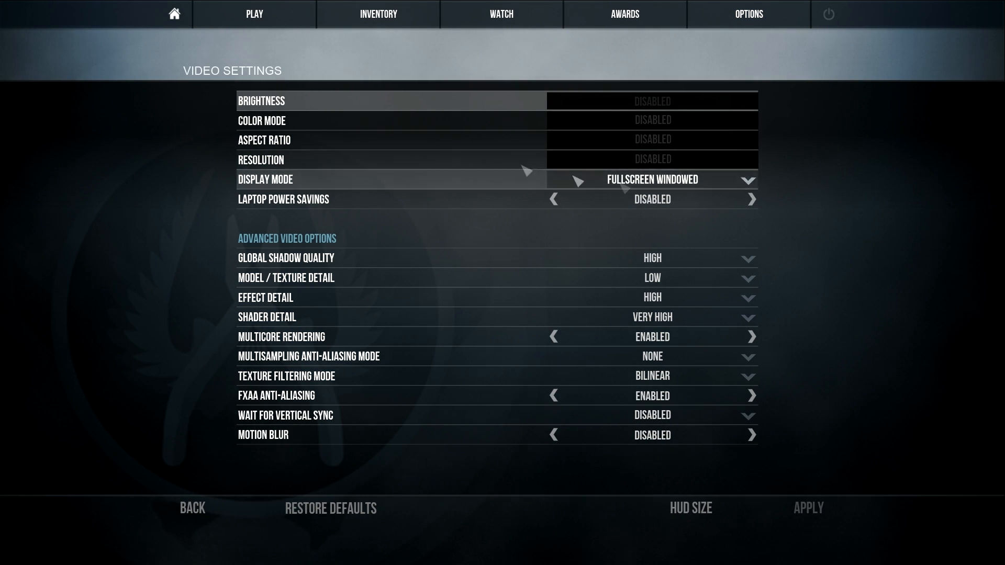
mouse_move(652, 199)
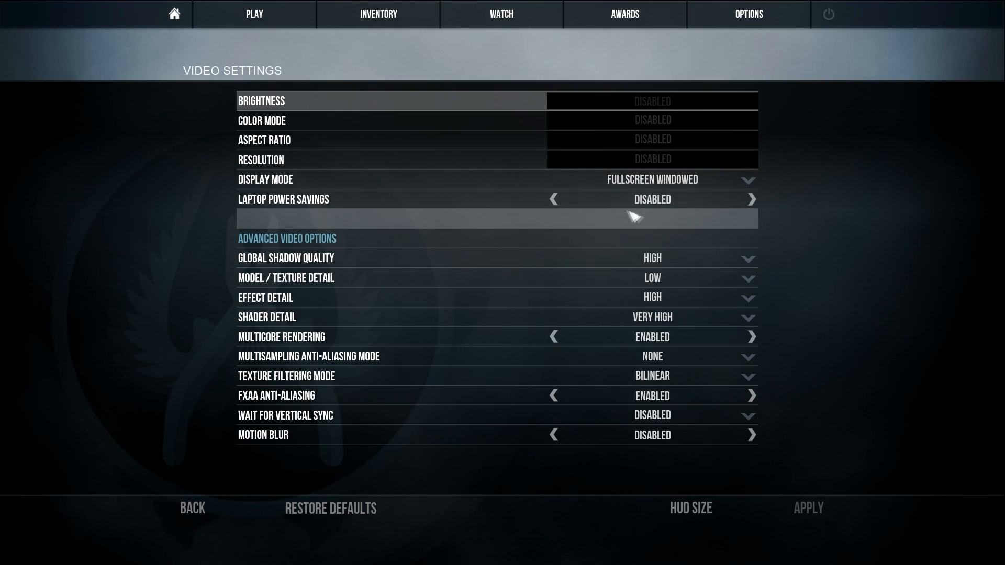
mouse_move(314, 199)
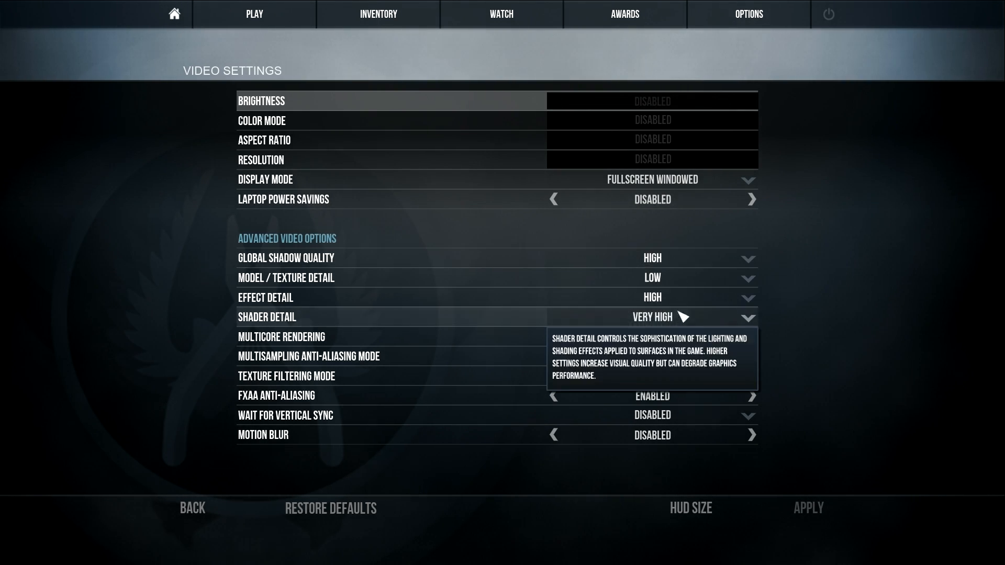
mouse_move(651, 277)
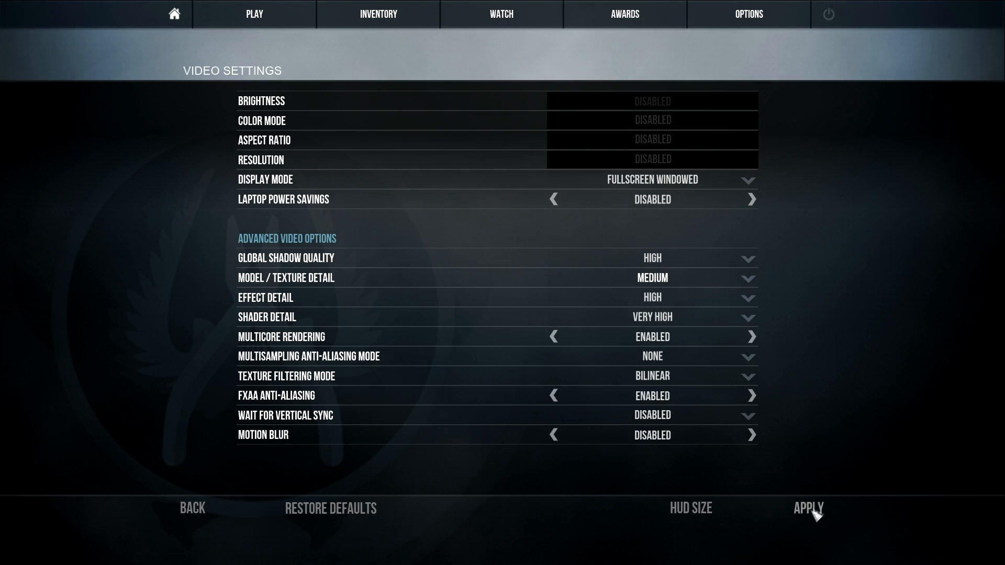
click(807, 509)
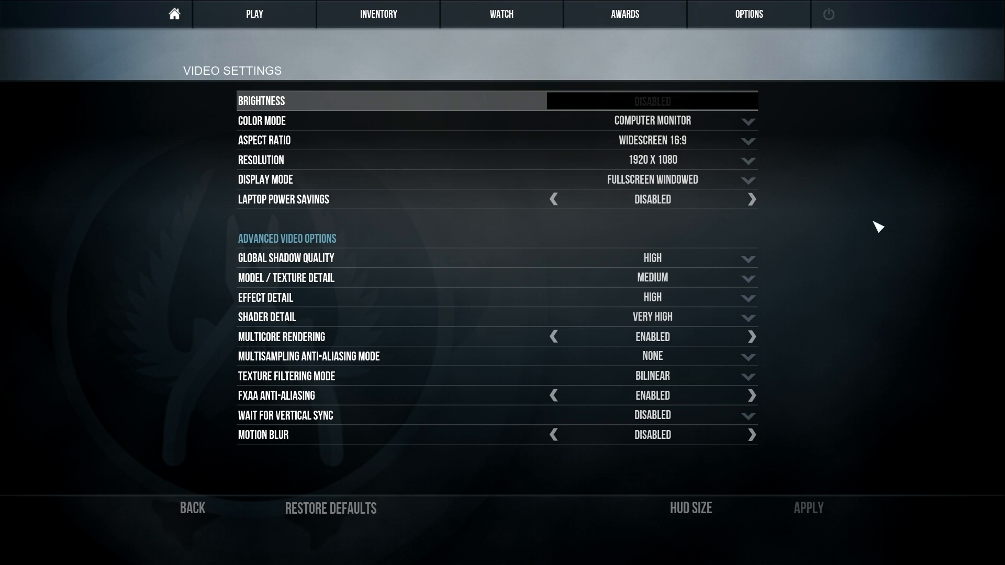
mouse_move(858, 347)
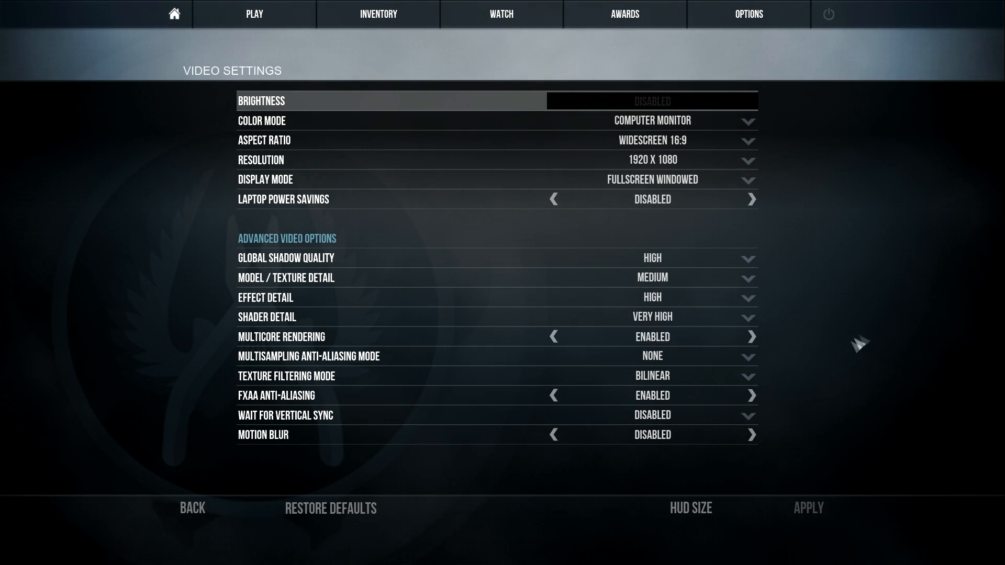
mouse_move(323, 399)
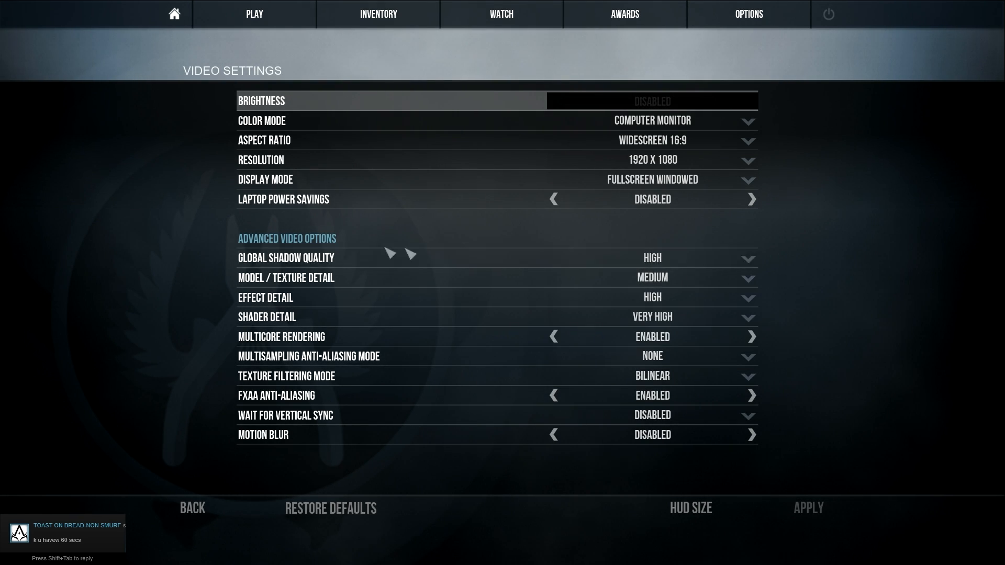
mouse_move(289, 257)
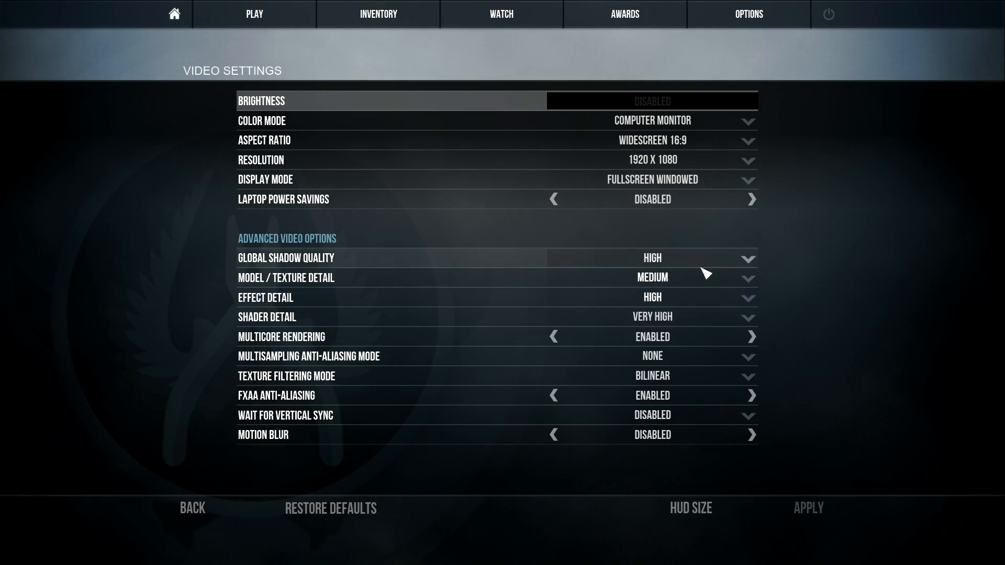
mouse_move(704, 277)
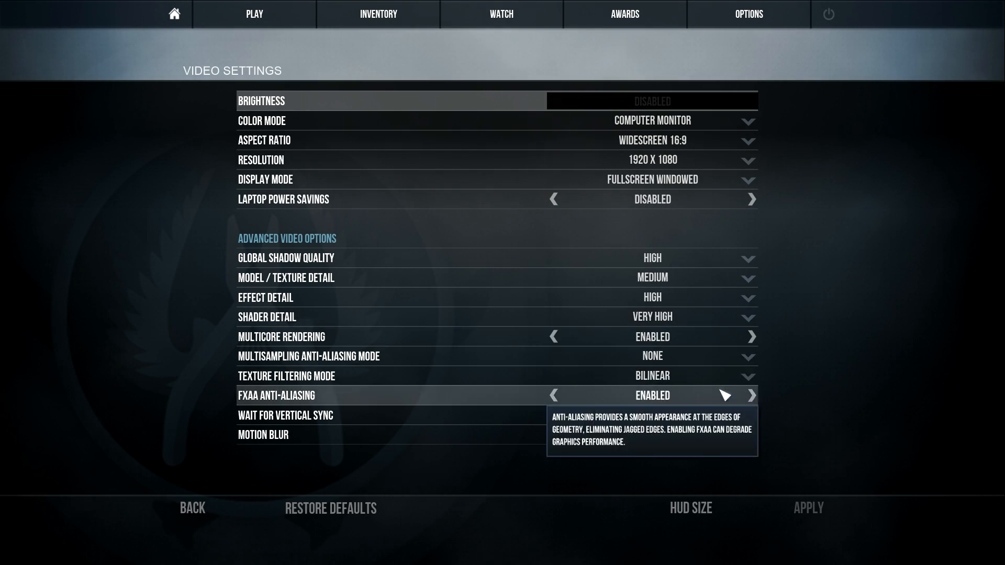
mouse_move(652, 316)
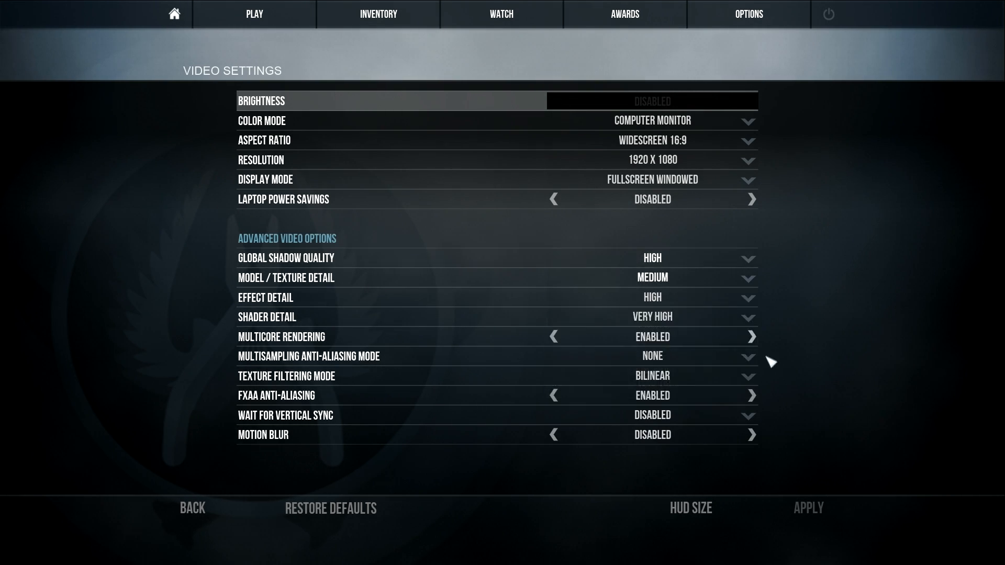
mouse_move(407, 339)
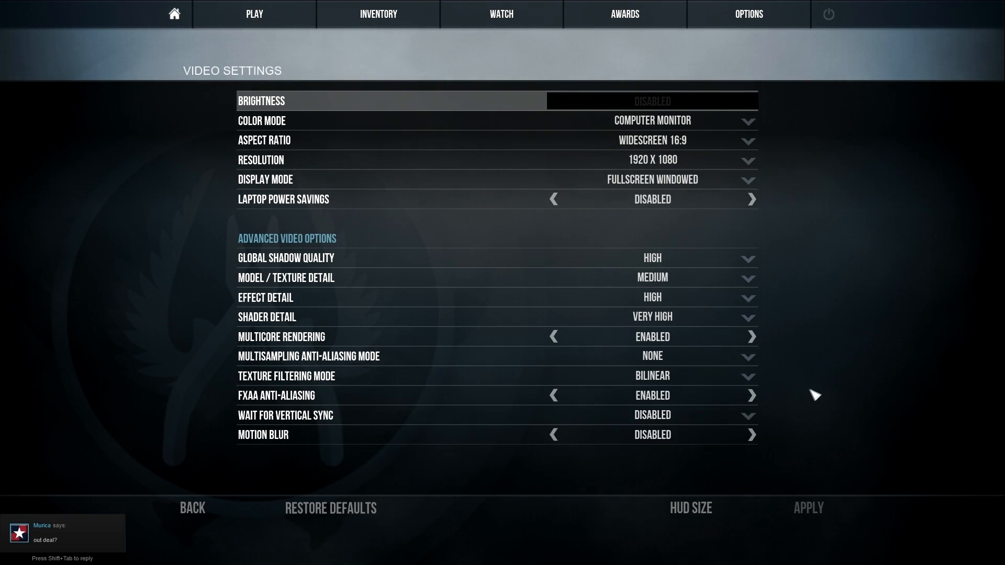
Set Motion Blur to Disabled in the advanced video options
click(746, 376)
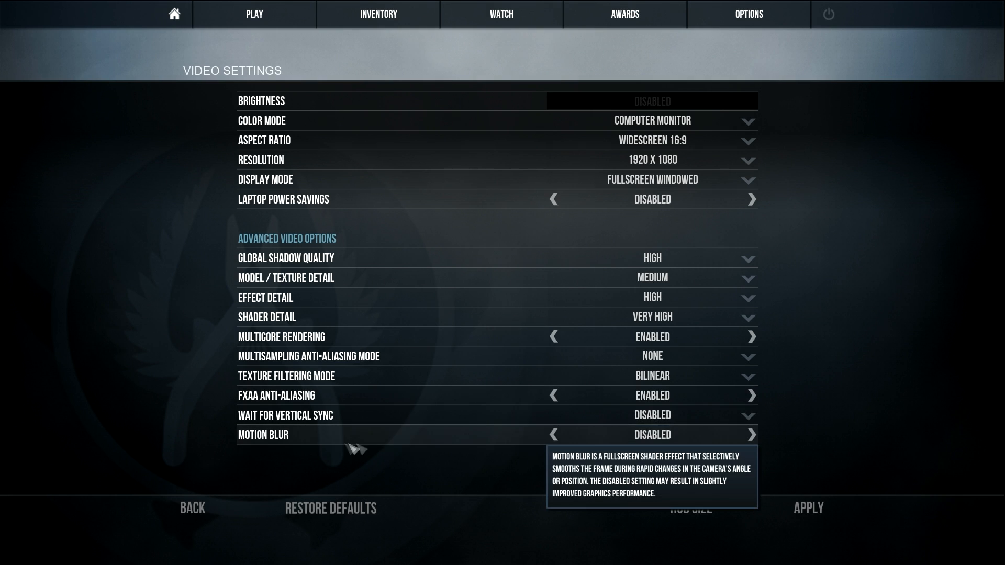
mouse_move(679, 395)
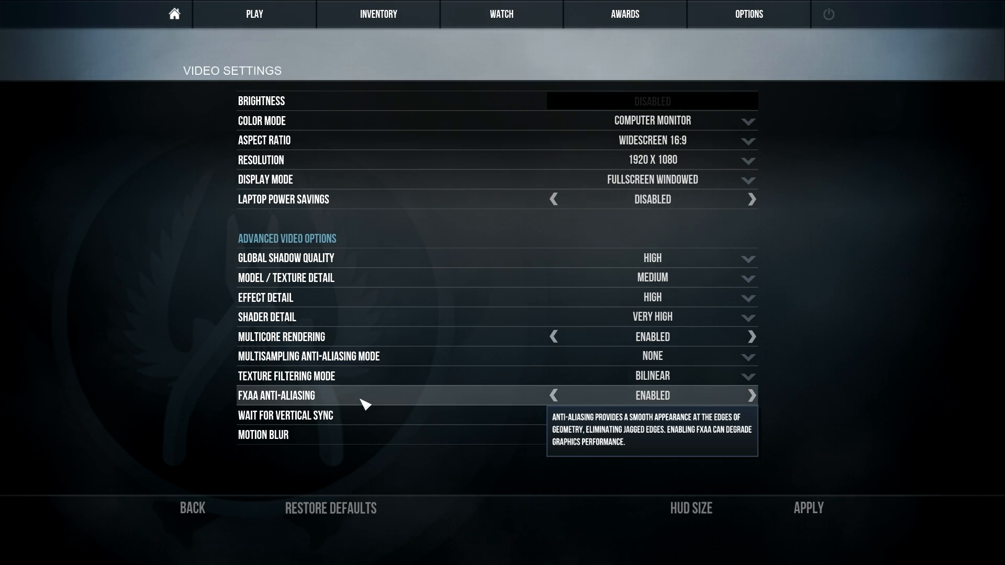
mouse_move(651, 415)
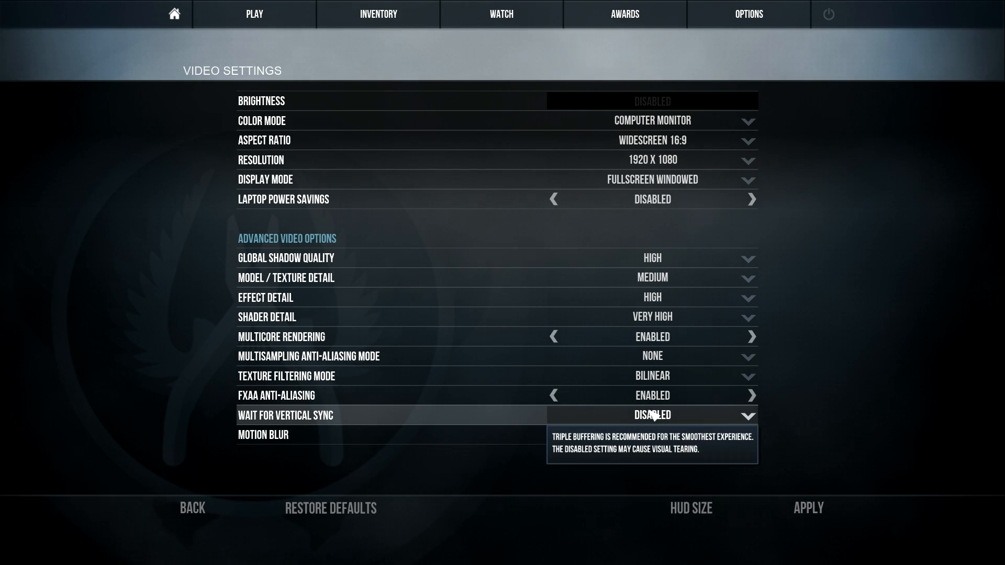
mouse_move(661, 421)
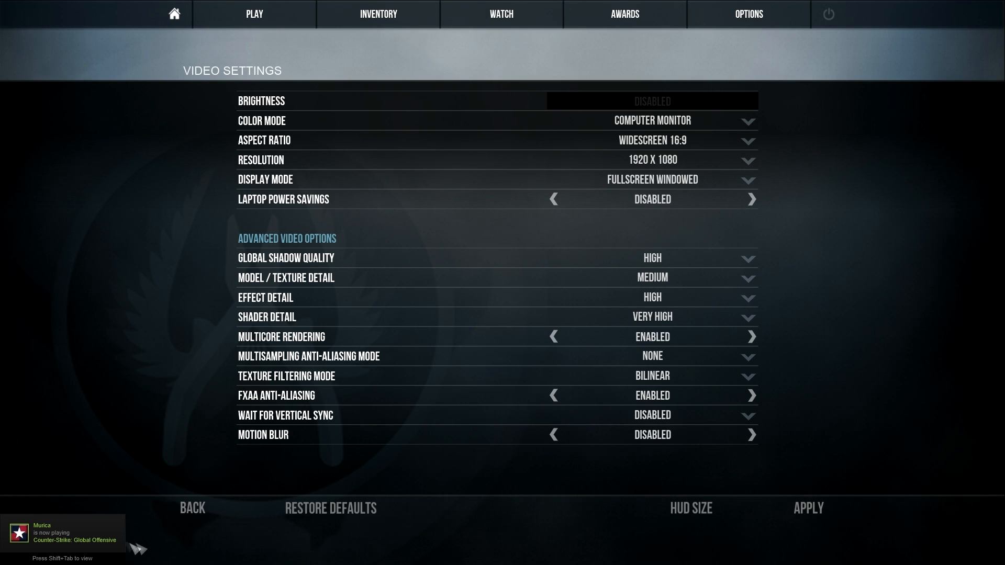
Leave Video Settings, discarding pending changes, to reach the main menu
click(191, 507)
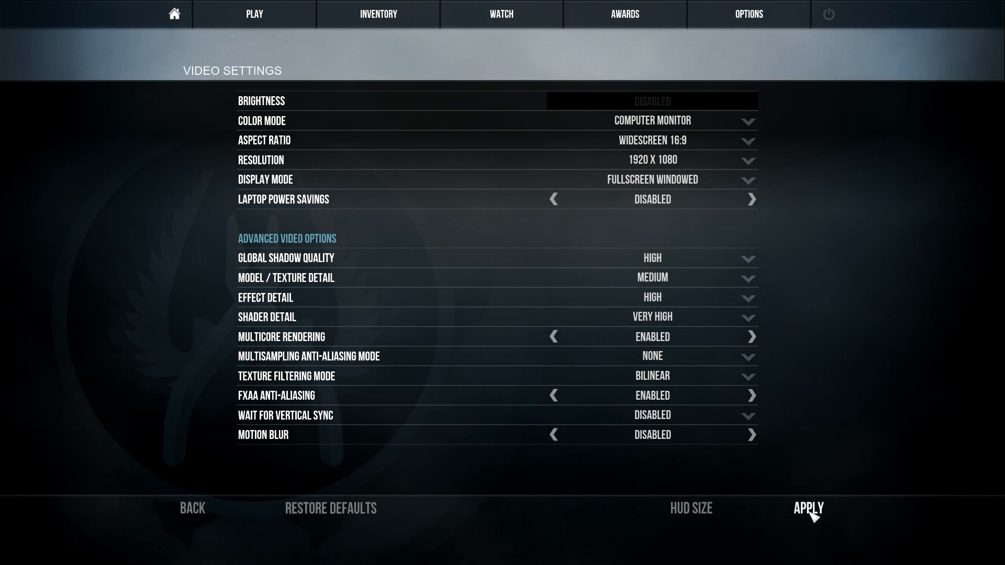
click(192, 508)
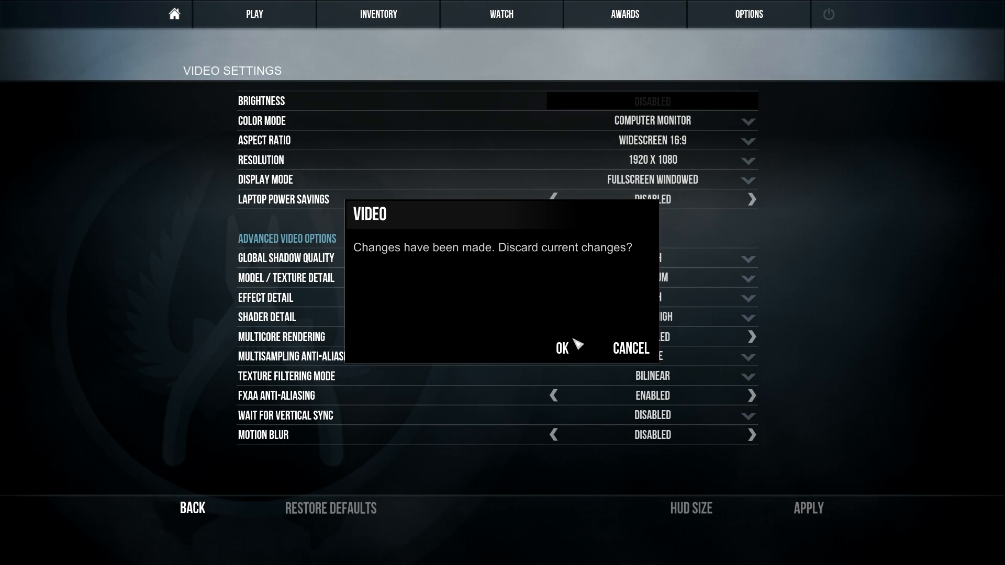
click(561, 347)
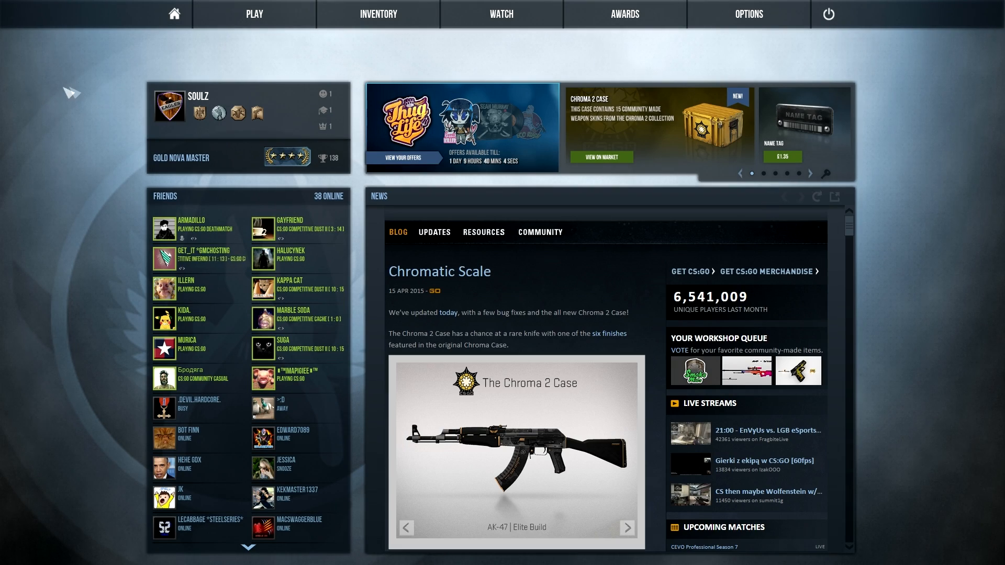
mouse_move(32, 168)
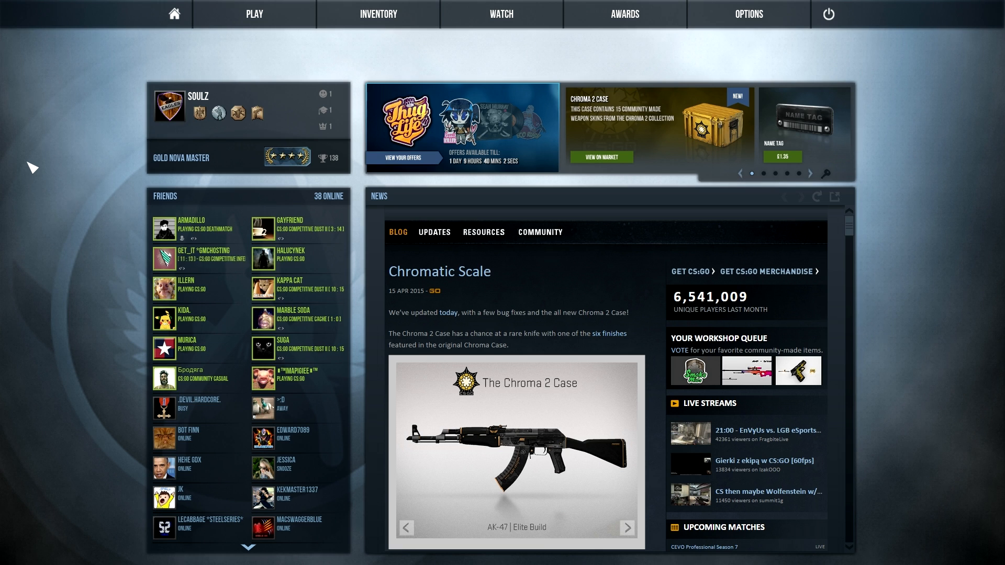